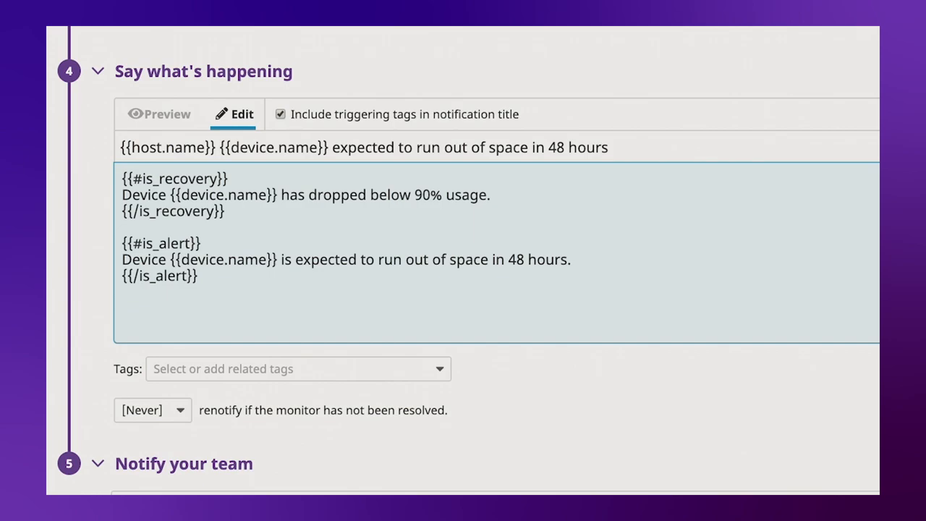
click(123, 307)
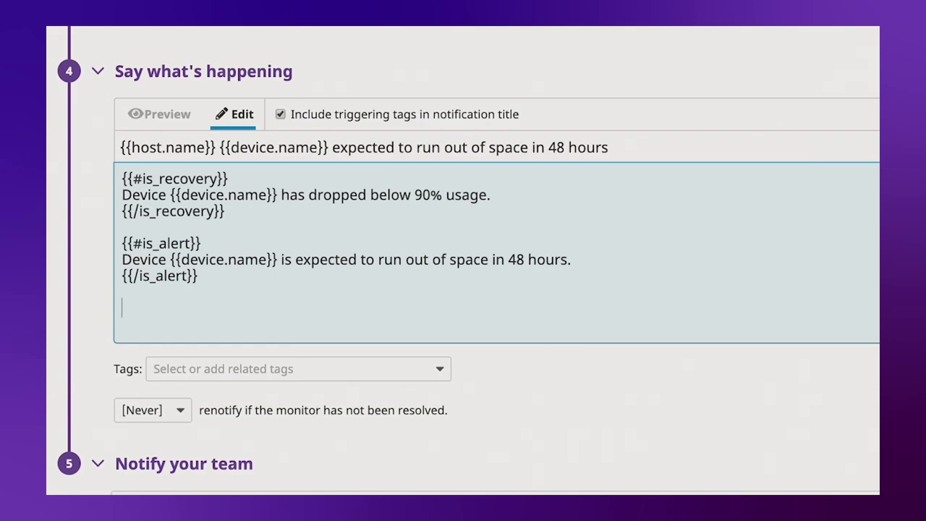
text(@slack)
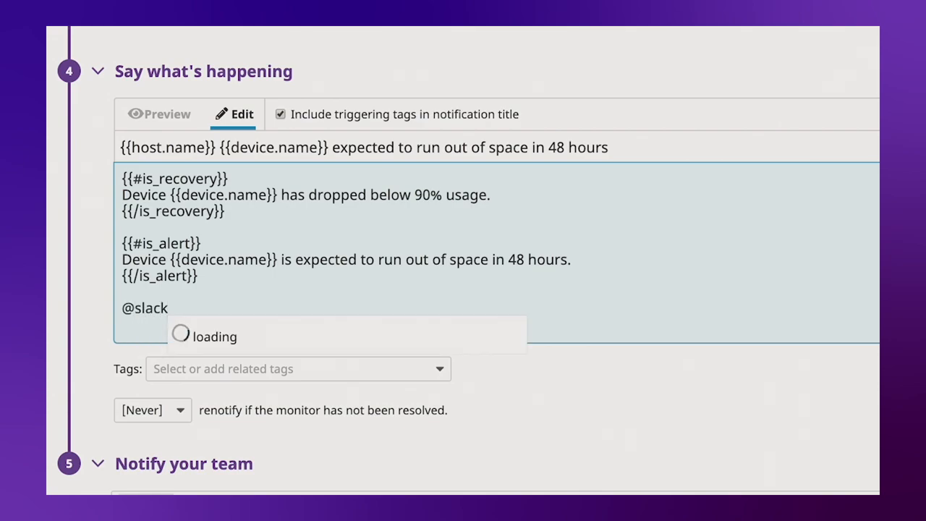
text(-{{team)
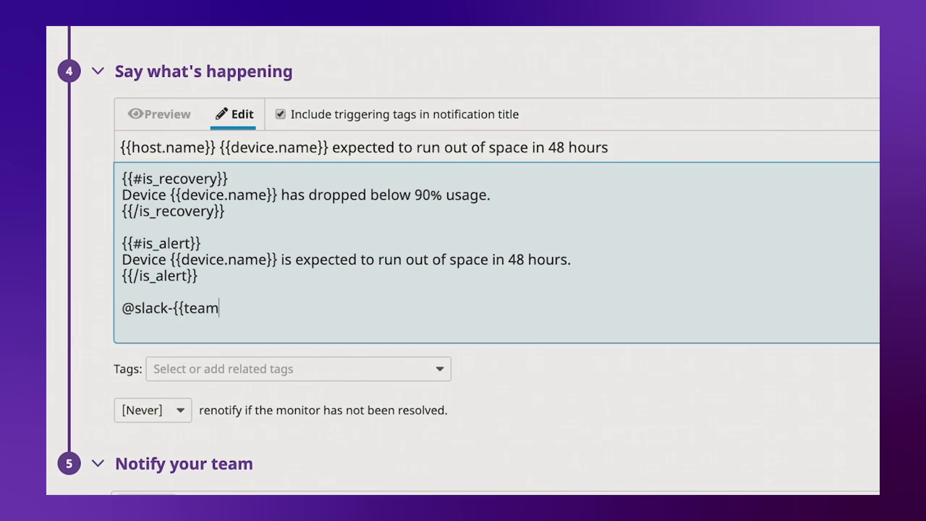
text(.name)
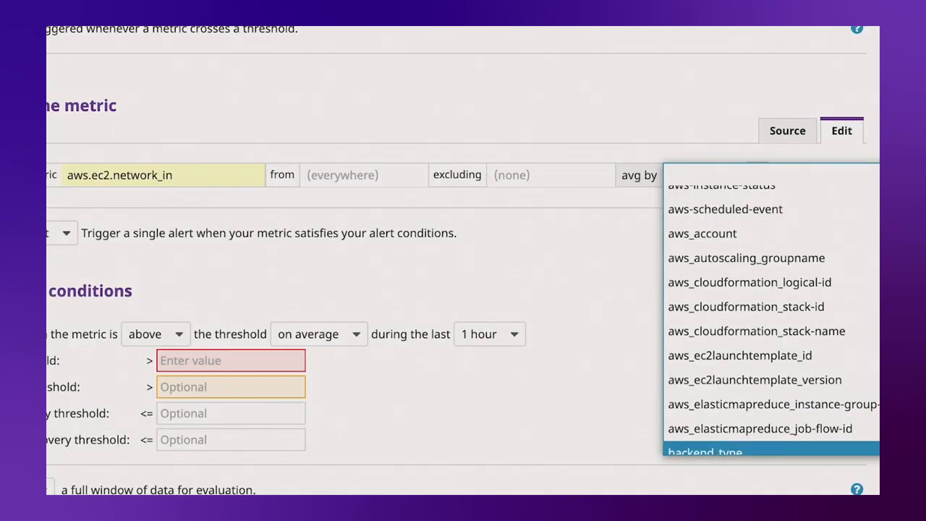
scroll(down, 3)
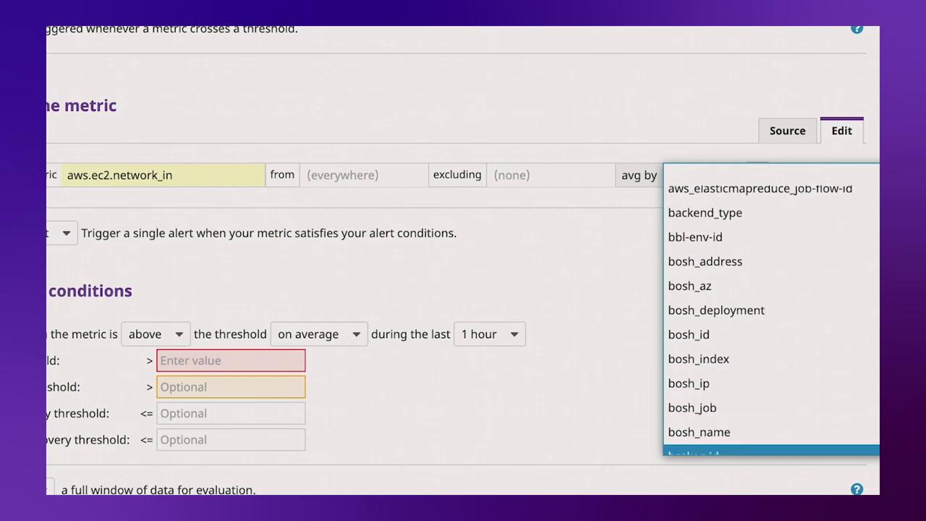
scroll(down, 3)
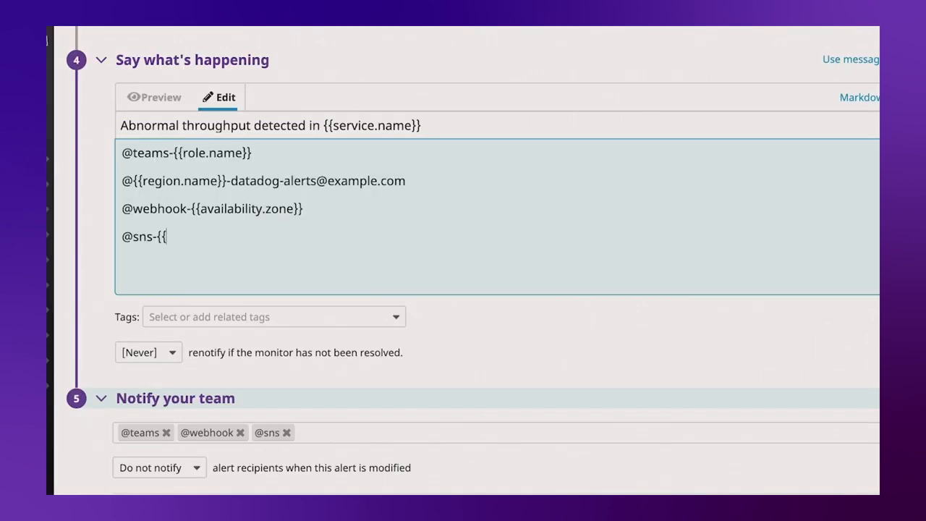
text(service.name}}-topi)
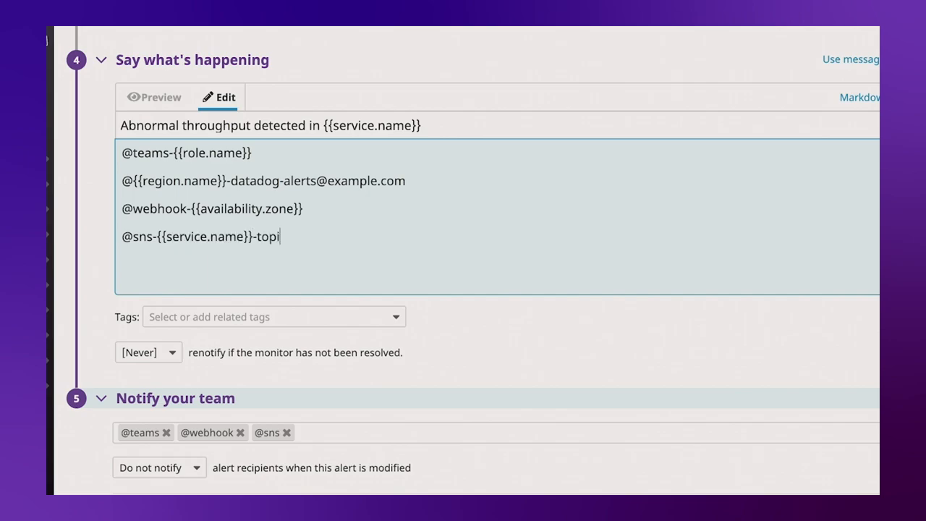
text(c)
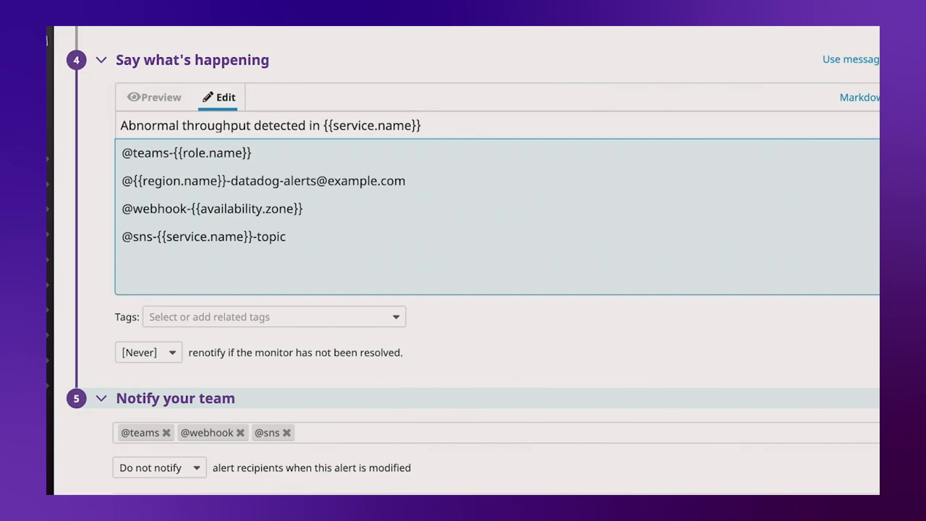